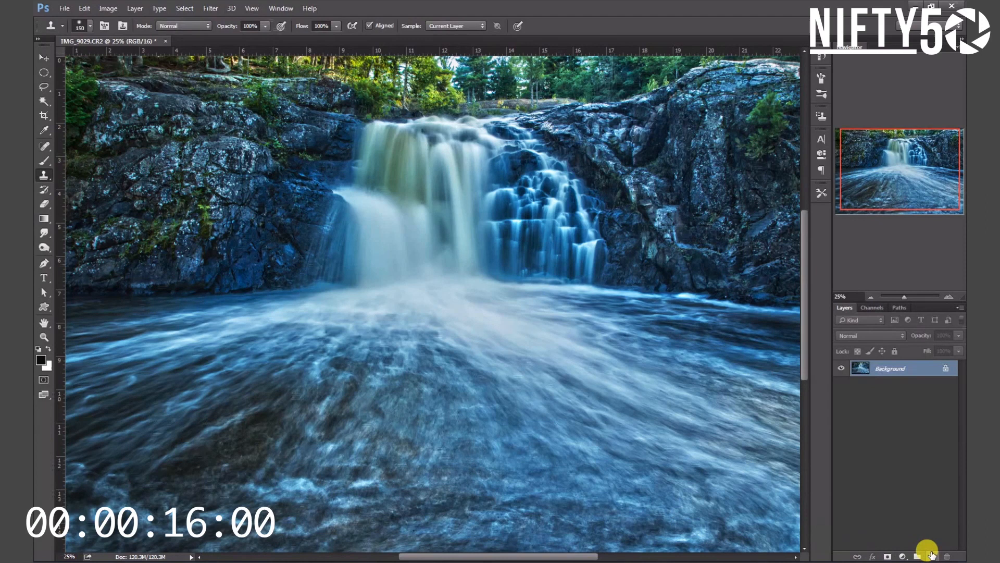
{"action": "mouse_move", "coordinate": [930, 556]}
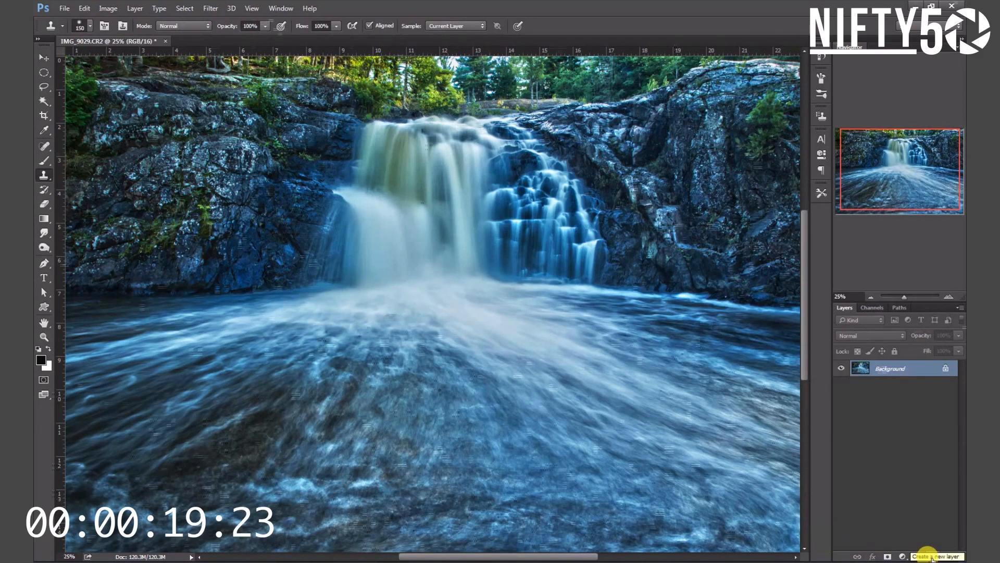
{"action": "mouse_move", "coordinate": [912, 382]}
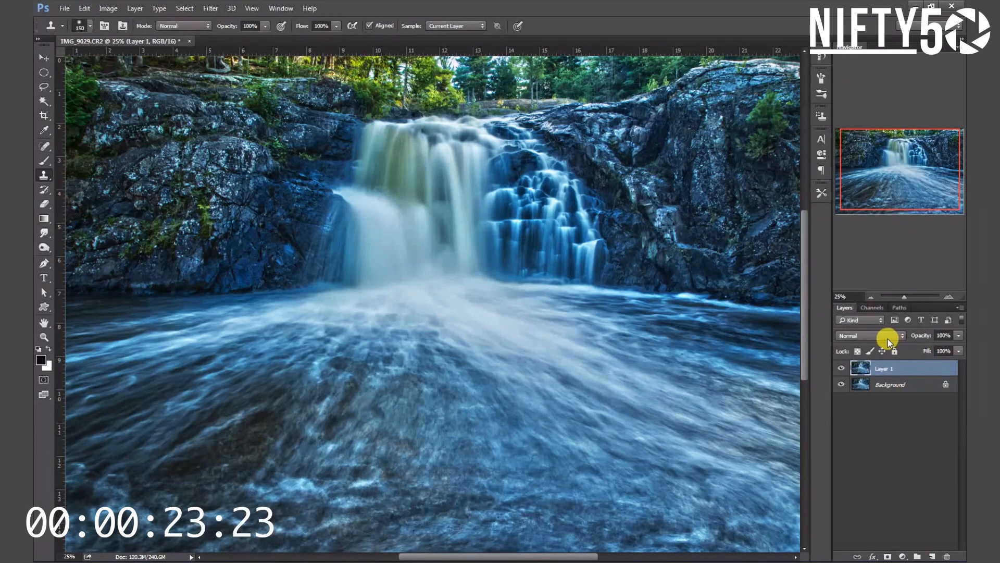
Apply a Gaussian blur of about 10 pixels to Layer 1.
{"action": "left_click", "coordinate": [209, 8]}
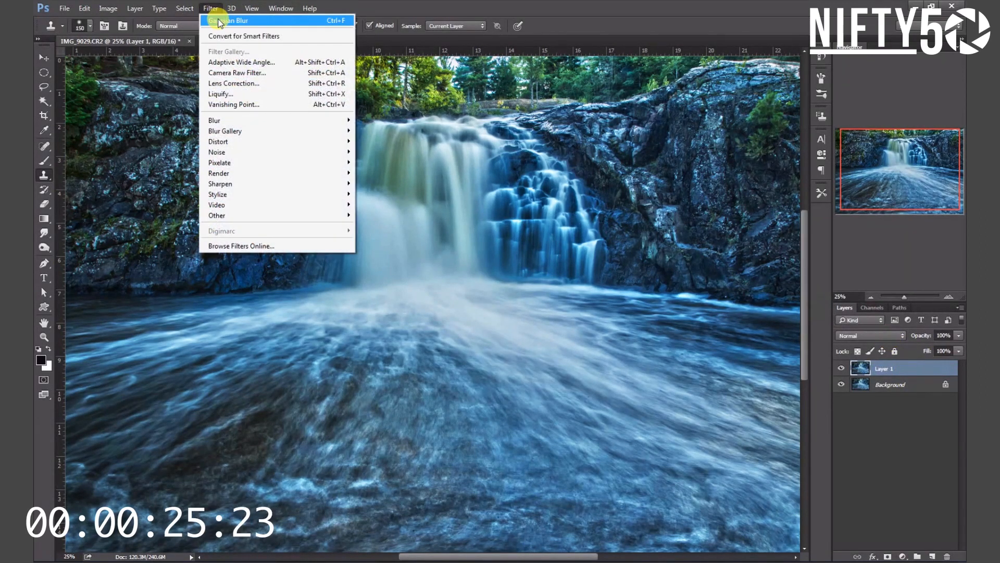
{"action": "mouse_move", "coordinate": [219, 173]}
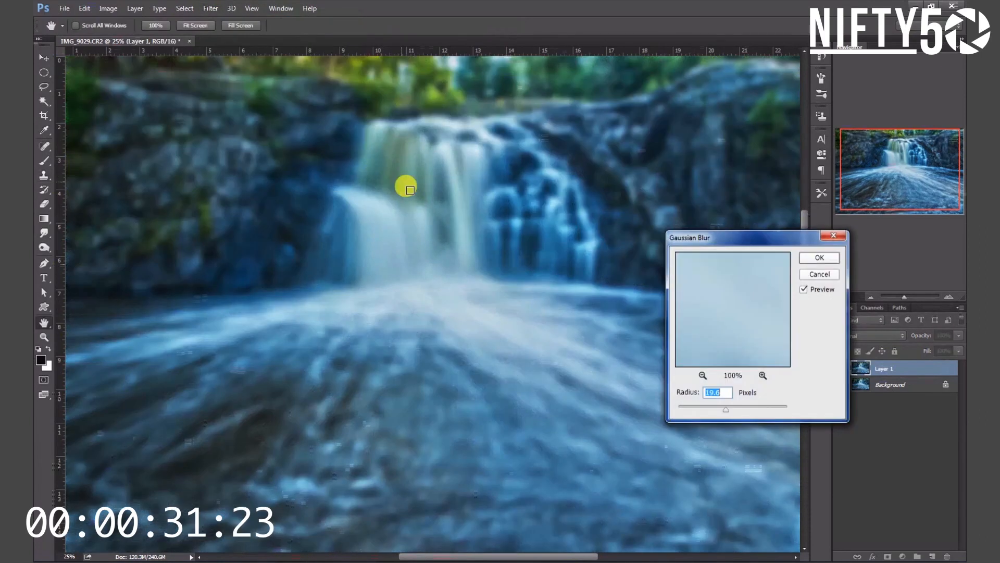
{"action": "left_click", "coordinate": [819, 258]}
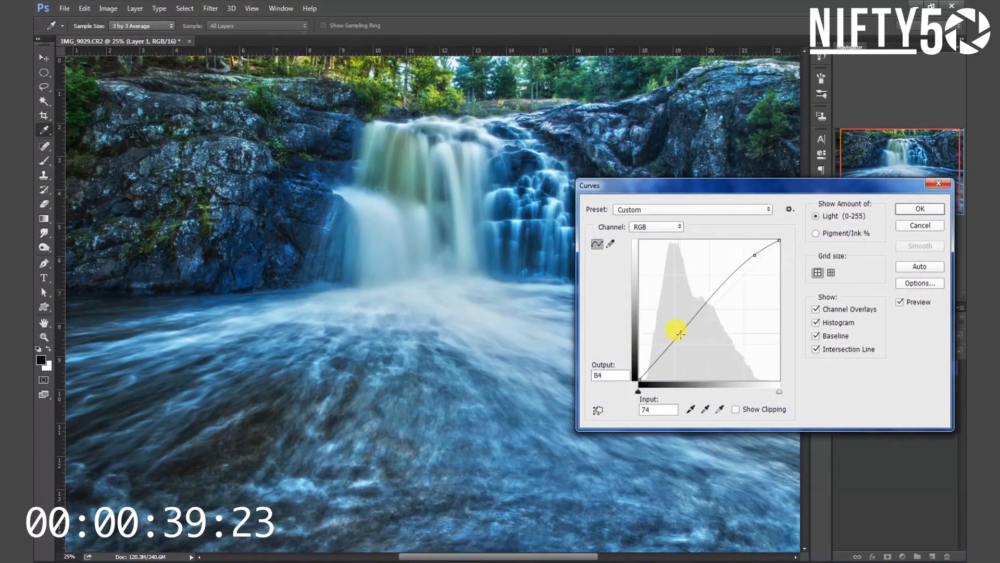
Confirm the S-shaped Curves adjustment boosting the waterfall's contrast.
{"action": "left_click", "coordinate": [919, 208]}
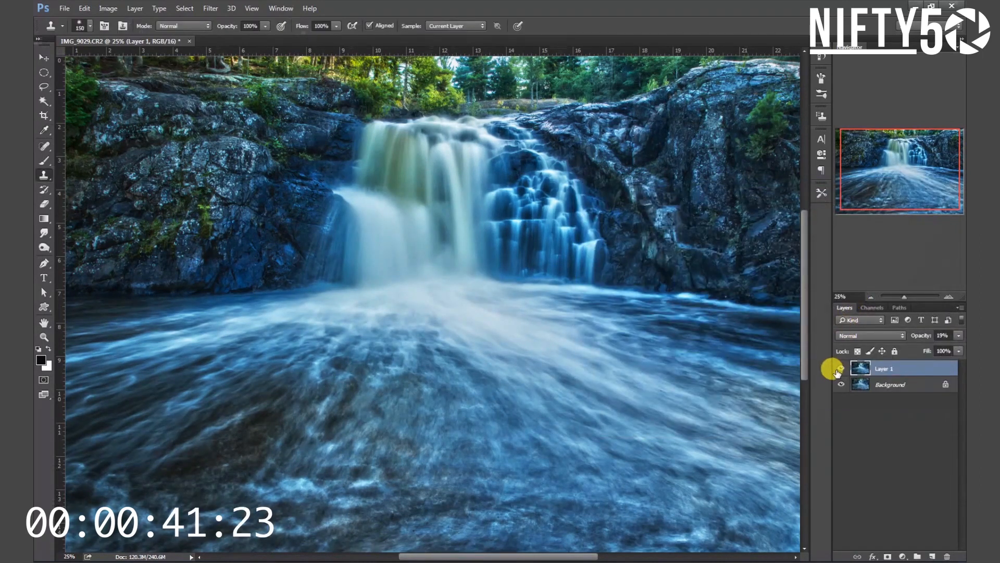